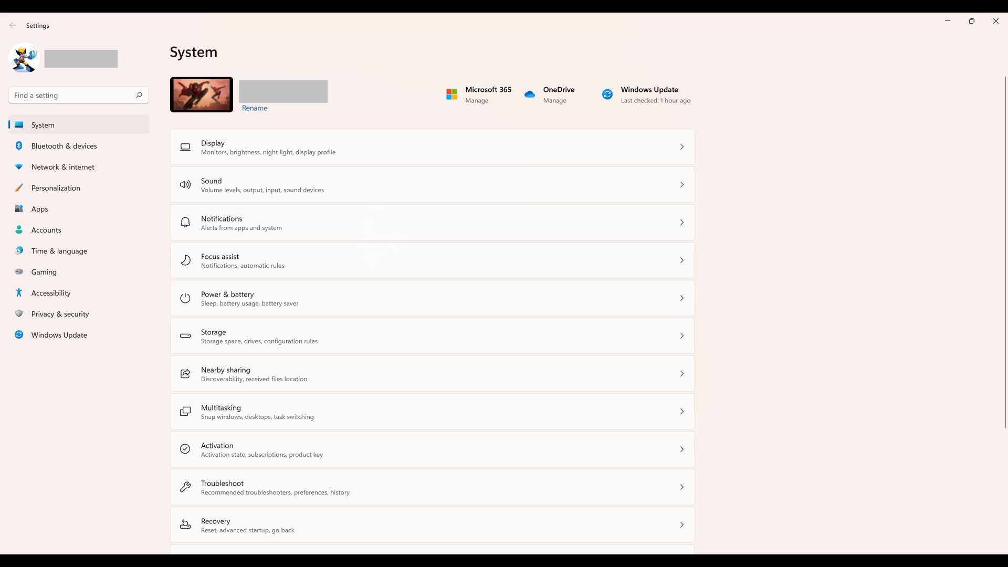
Scroll down the System page toward the Clipboard entry.
{"action": "scroll", "scroll_direction": "down", "scroll_amount": 3}
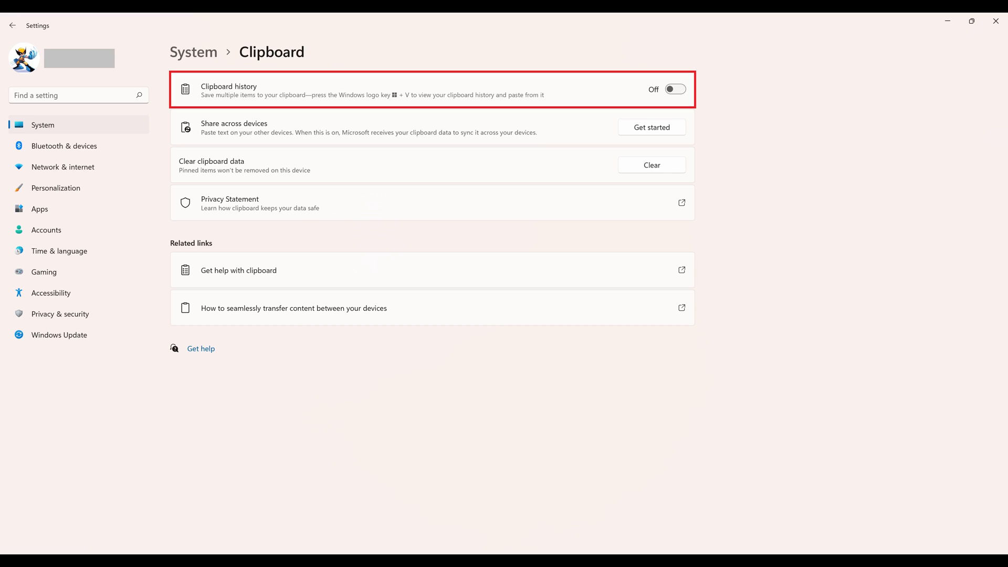
Turn the Clipboard history toggle to On.
{"action": "left_click", "coordinate": [674, 88]}
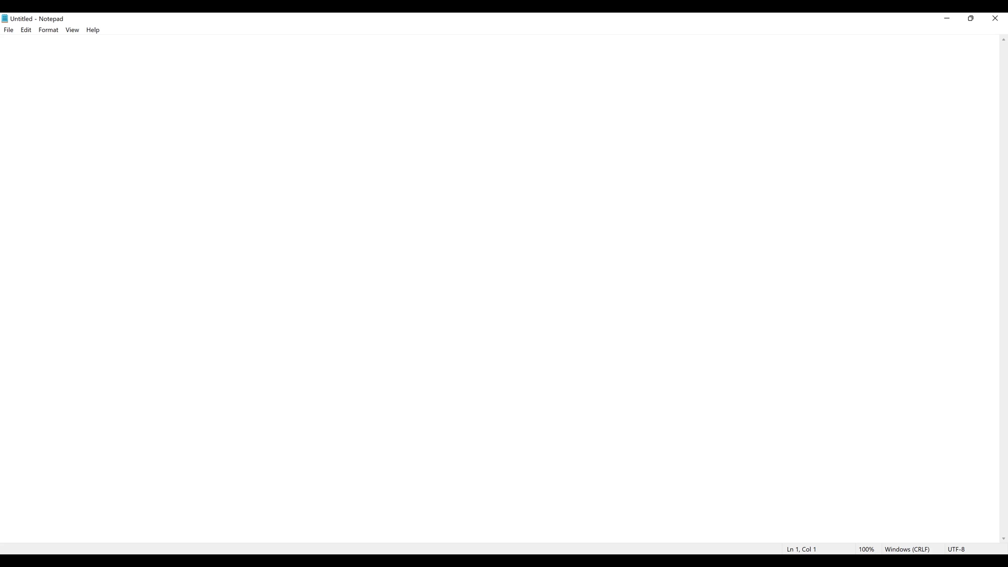
Show the Win+V clipboard history panel and select the newest copied passage.
{"action": "key", "text": "Win+v"}
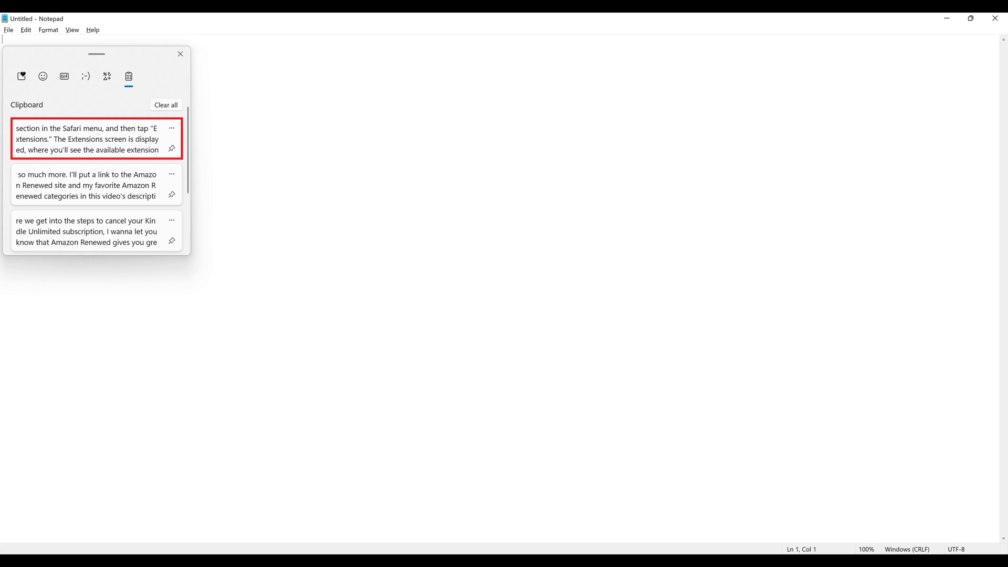
{"action": "left_click", "coordinate": [95, 138]}
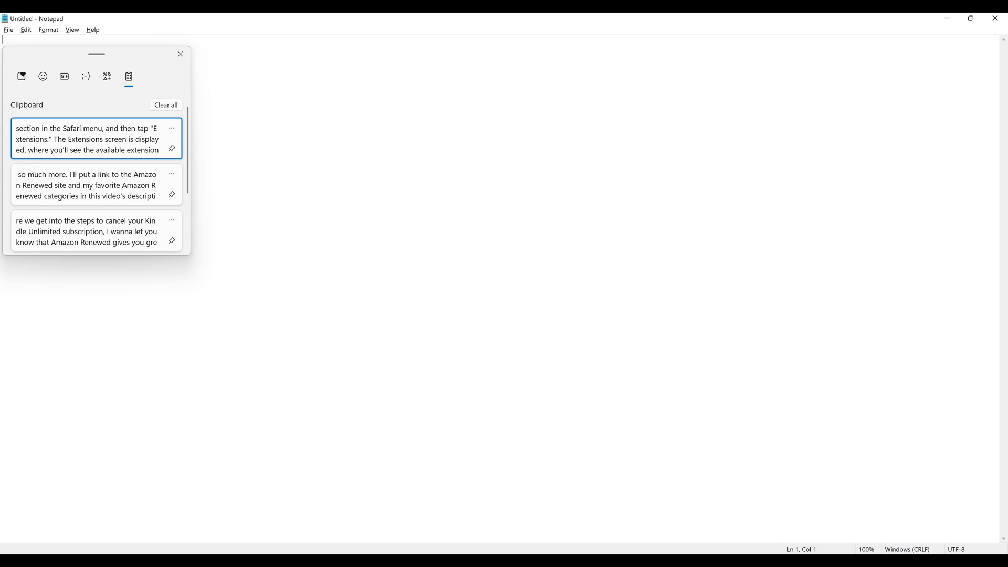
Delete the Safari Extensions passage from history, then clear all remaining entries.
{"action": "left_click", "coordinate": [90, 139]}
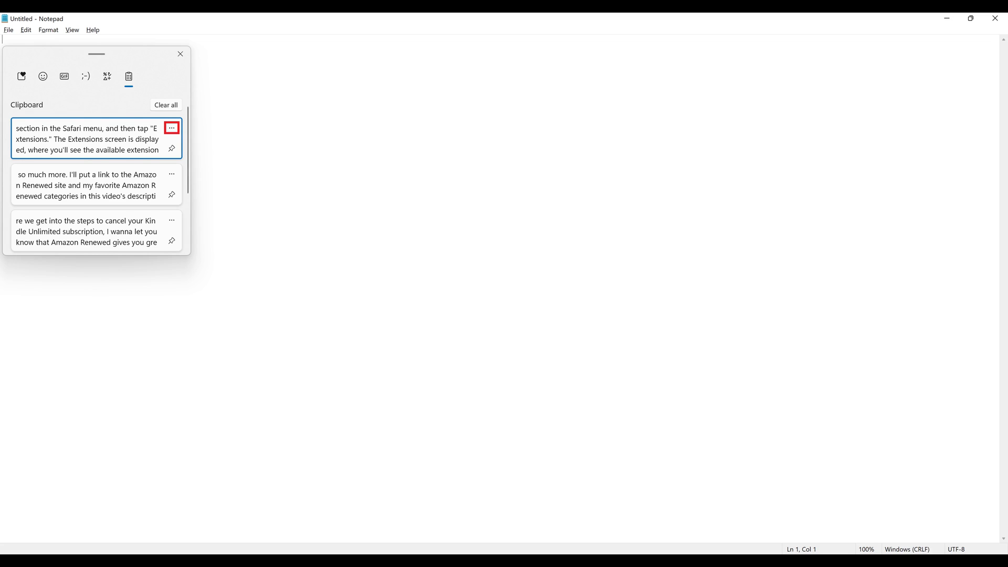
{"action": "left_click", "coordinate": [171, 127]}
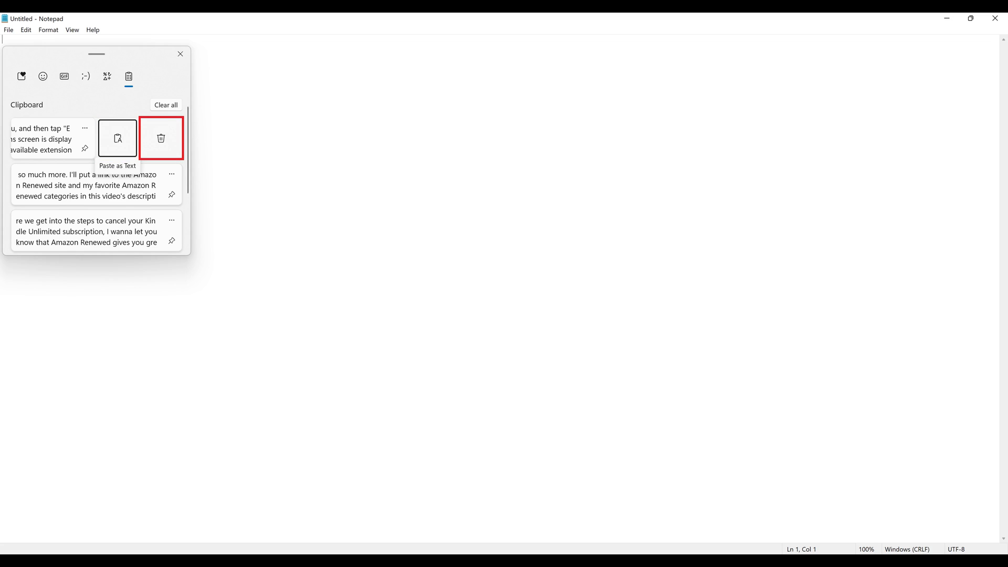
{"action": "left_click", "coordinate": [161, 139]}
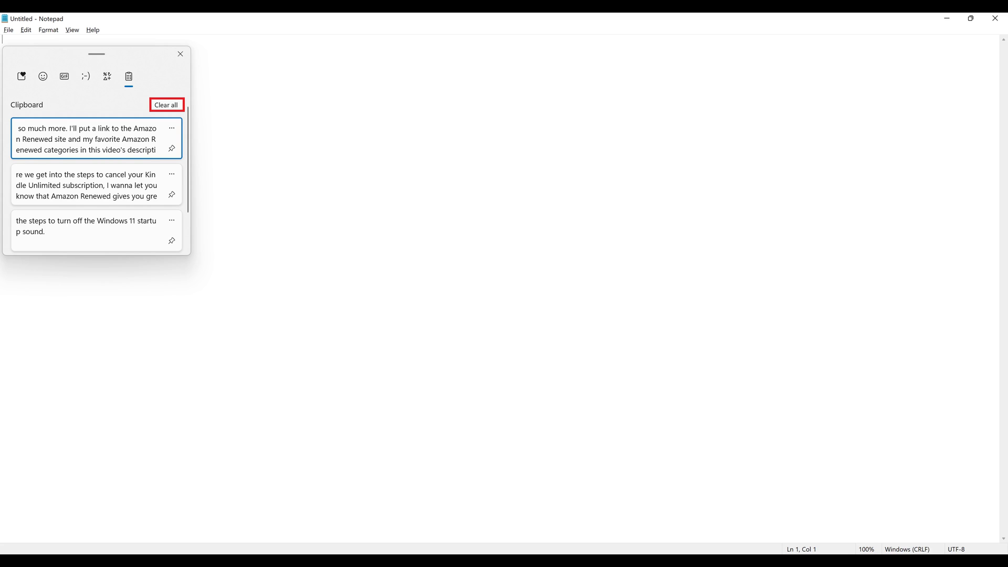
{"action": "left_click", "coordinate": [166, 104]}
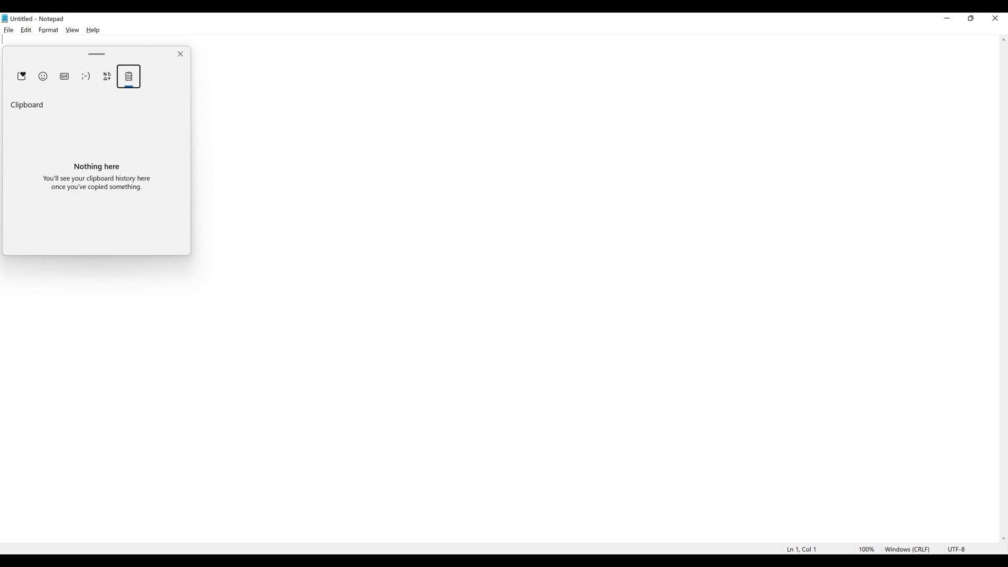